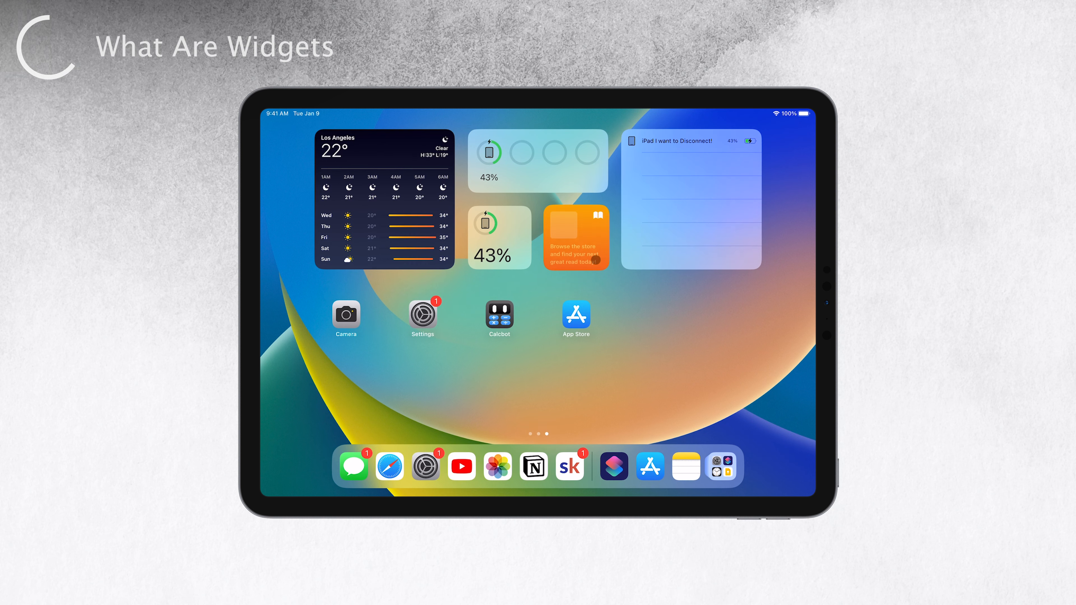
Browse the App Library's category folders, then swipe back to the widget home screen page
{"action": "left_click", "coordinate": [576, 237]}
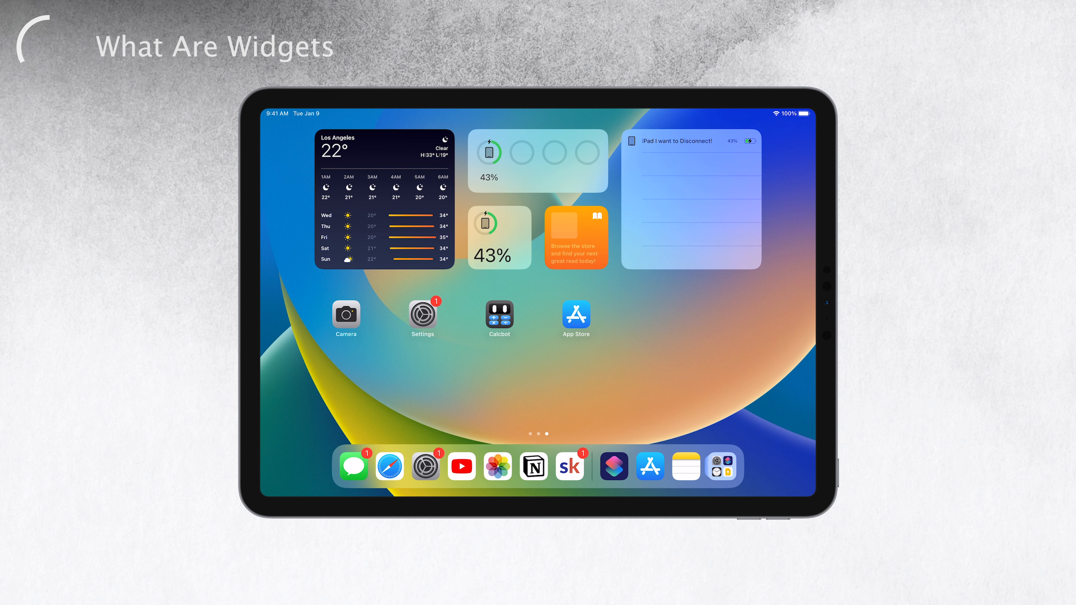
{"action": "scroll", "scroll_direction": "left", "scroll_amount": 3}
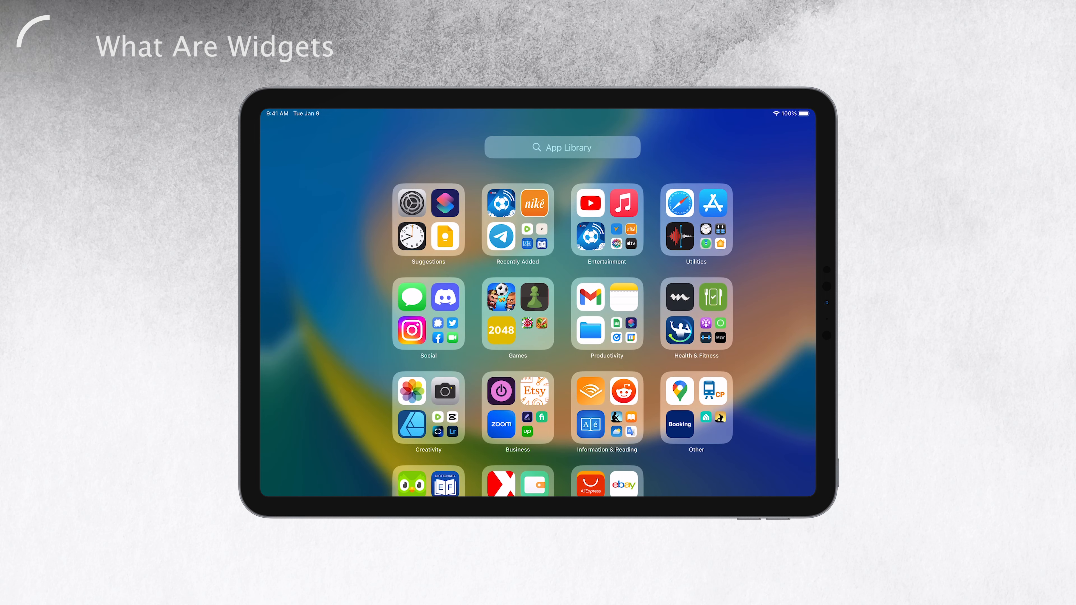
{"action": "left_click", "coordinate": [562, 147]}
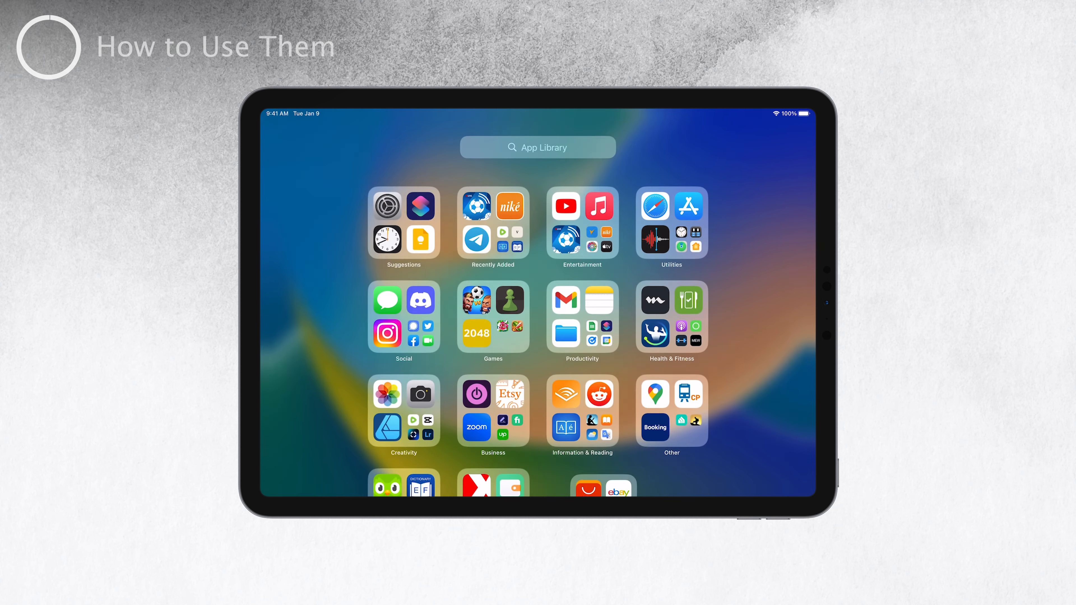
{"action": "scroll", "scroll_direction": "right", "scroll_amount": 3}
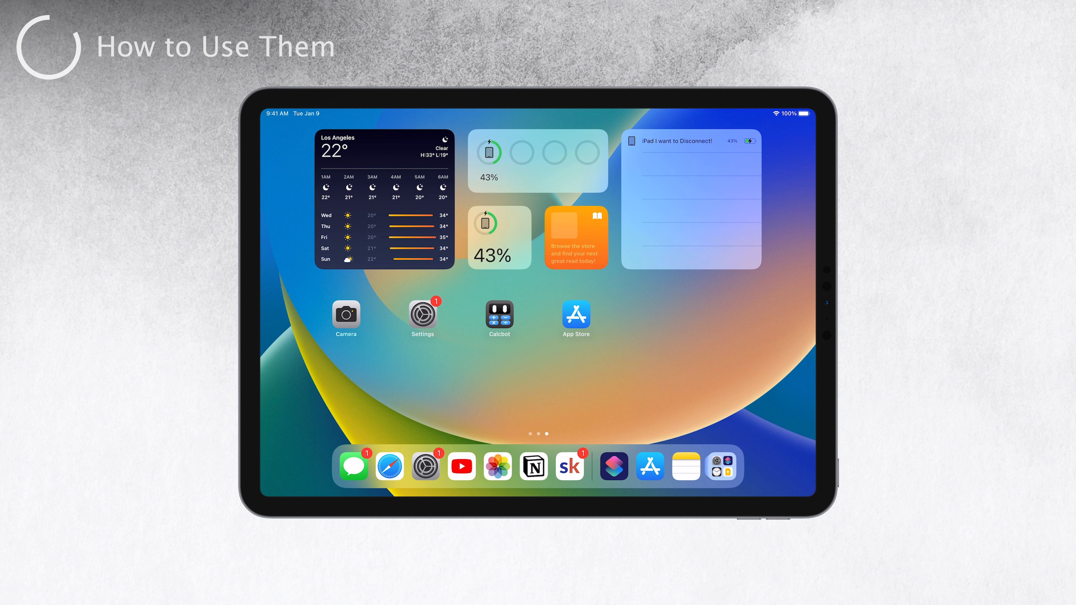
Put the home screen into jiggle edit mode and bring up the widget gallery
{"action": "left_click", "coordinate": [422, 315]}
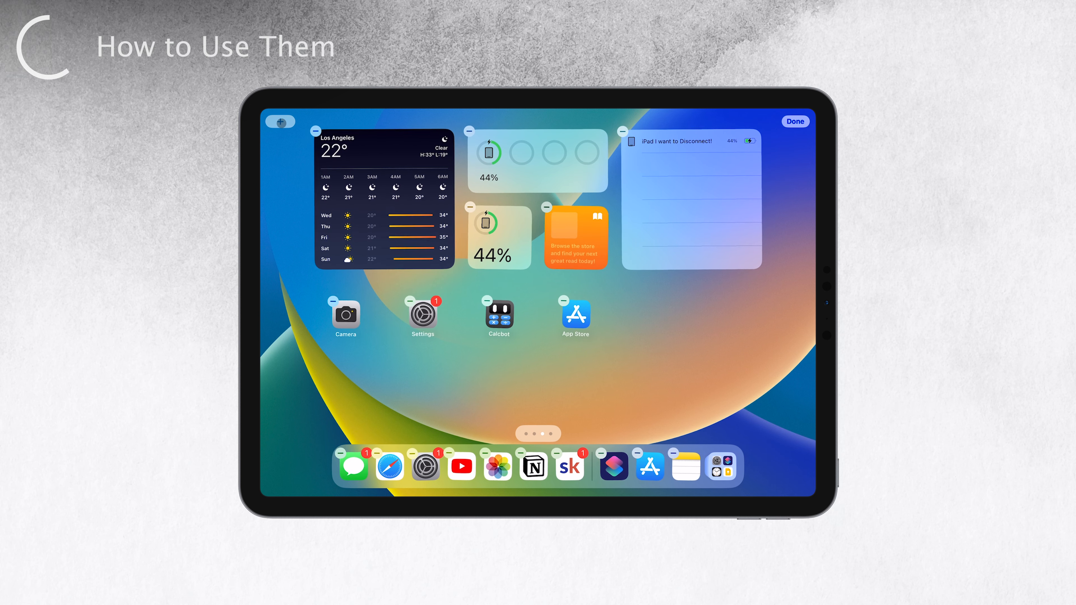
{"action": "left_click", "coordinate": [279, 122]}
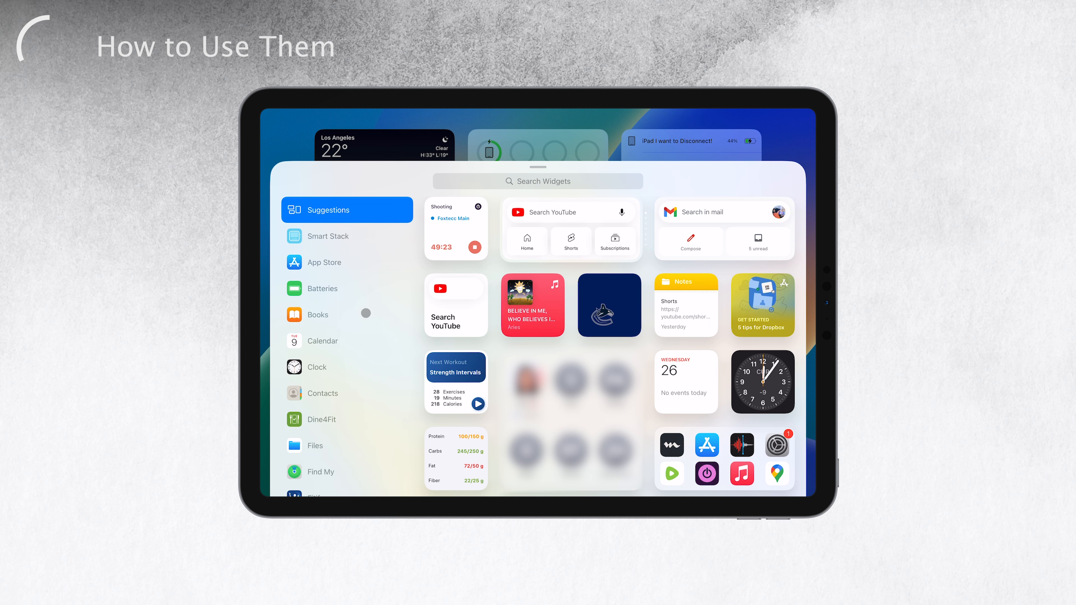
Scroll the gallery's app list and show Timetable's widgets with the Up Next preview
{"action": "scroll", "scroll_direction": "down", "scroll_amount": 3}
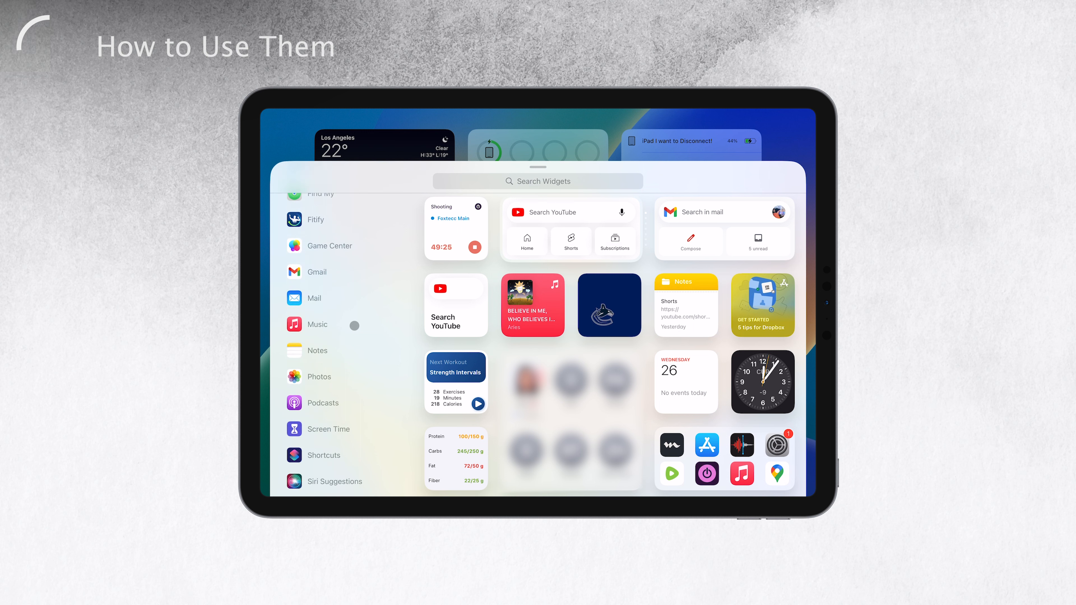
{"action": "scroll", "scroll_direction": "down", "scroll_amount": 3}
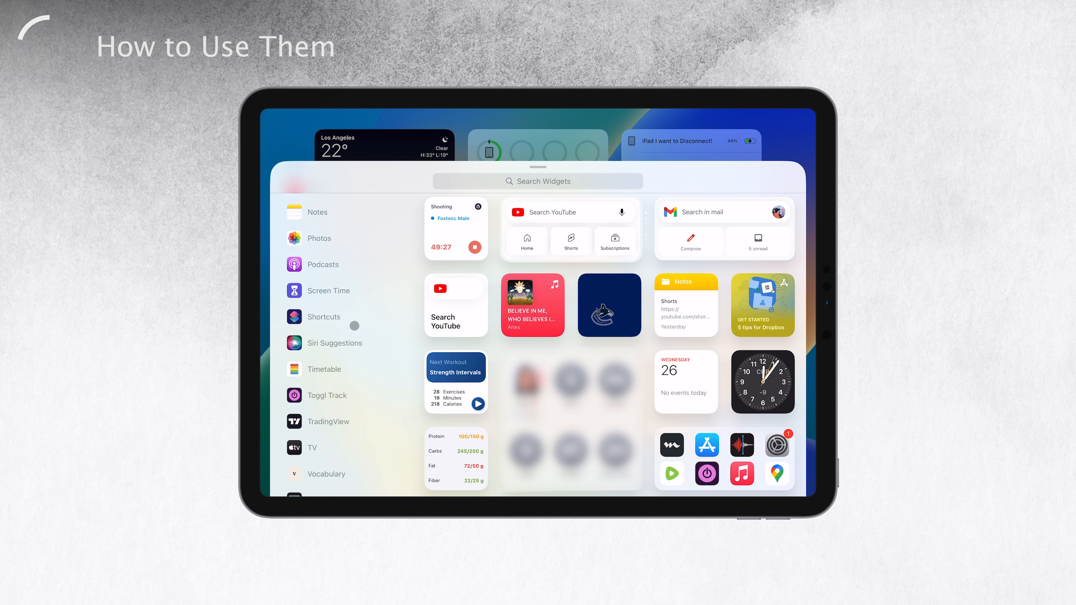
{"action": "scroll", "scroll_direction": "down", "scroll_amount": 3}
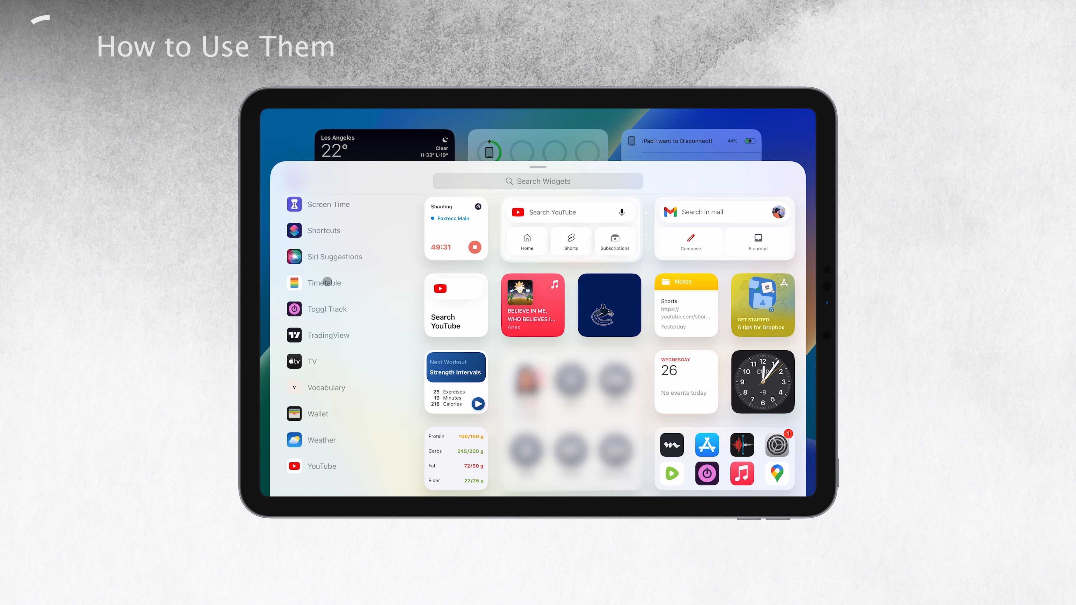
{"action": "left_click", "coordinate": [323, 282]}
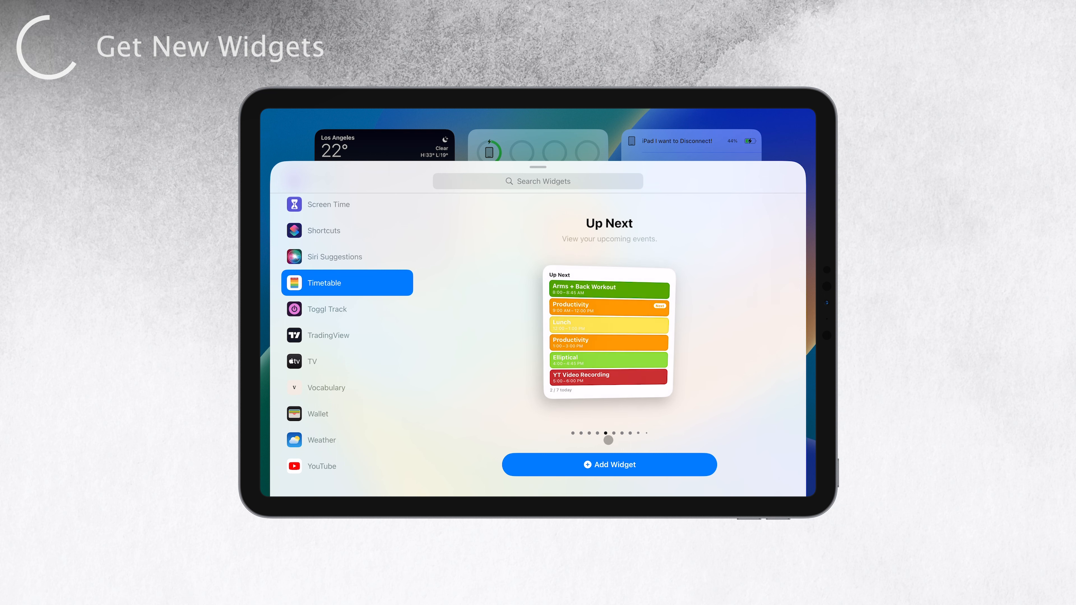
Add Timetable's Up Next widget below the weather widget, then launch the App Store
{"action": "left_click", "coordinate": [608, 464]}
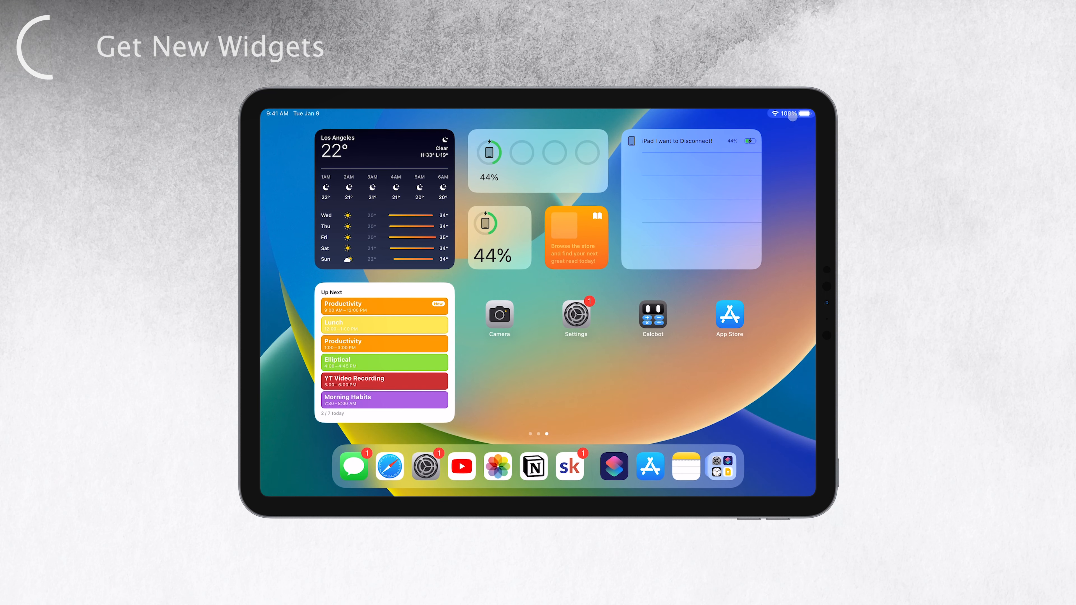
{"action": "left_click", "coordinate": [728, 316]}
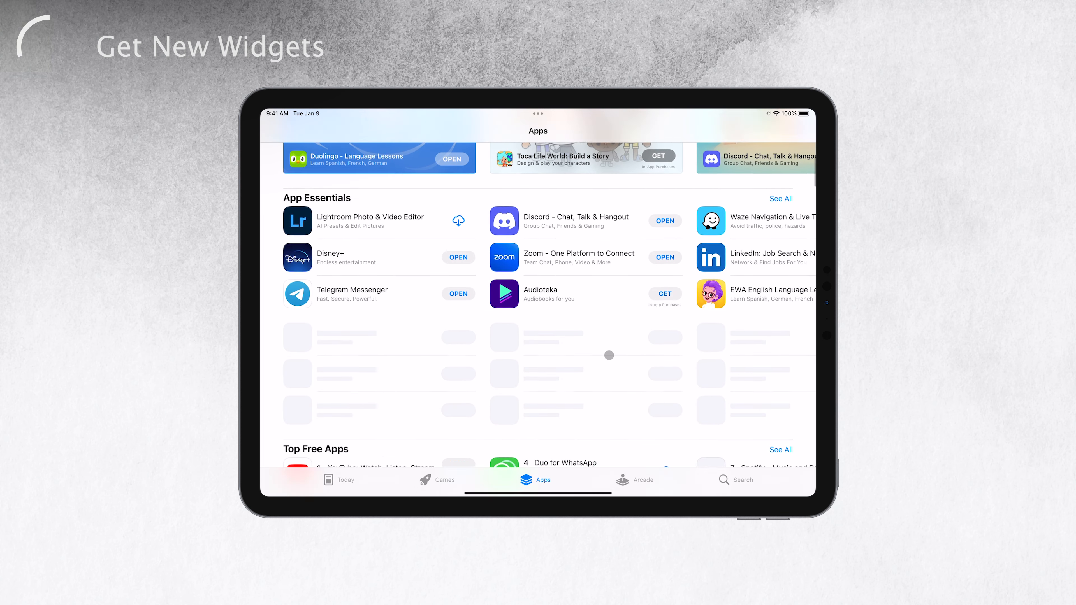
Browse the App Store, then remove the Up Next widget from the home screen and confirm
{"action": "scroll", "scroll_direction": "down", "scroll_amount": 3}
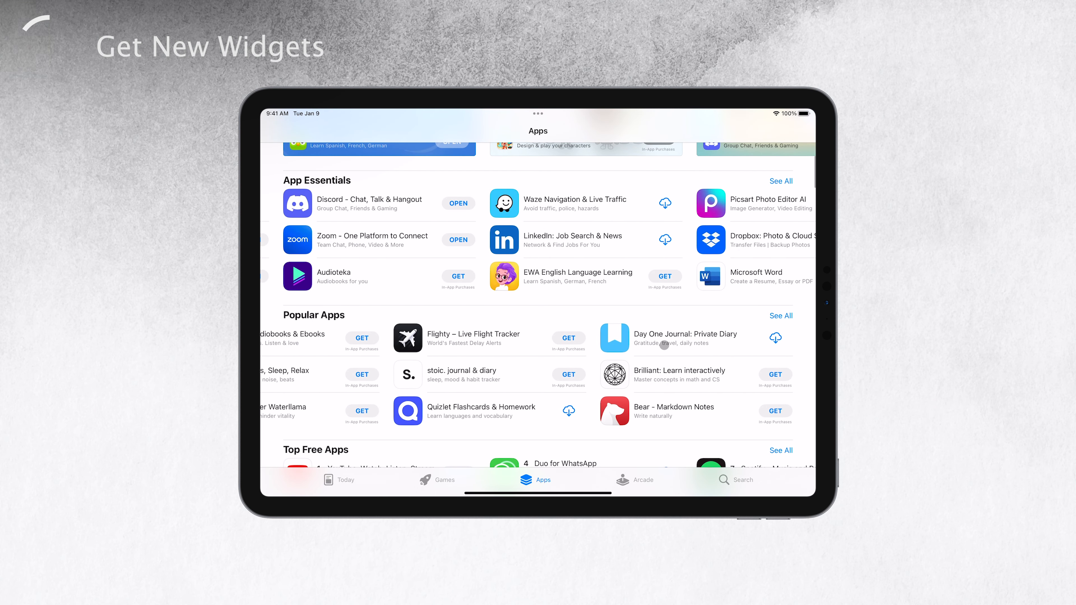
{"action": "scroll", "scroll_direction": "down", "scroll_amount": 3}
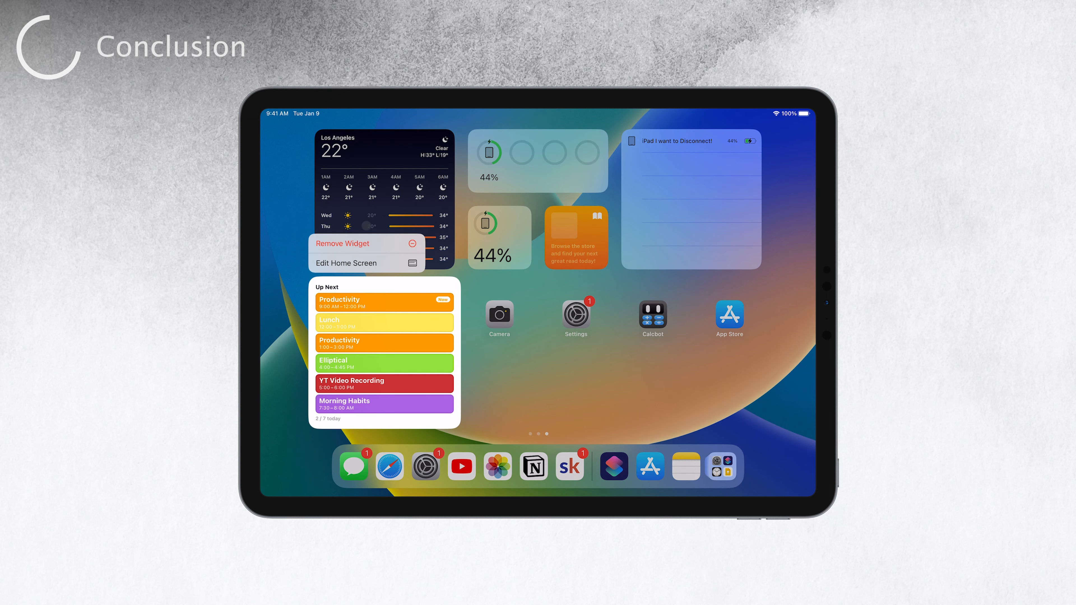
{"action": "left_click", "coordinate": [343, 243]}
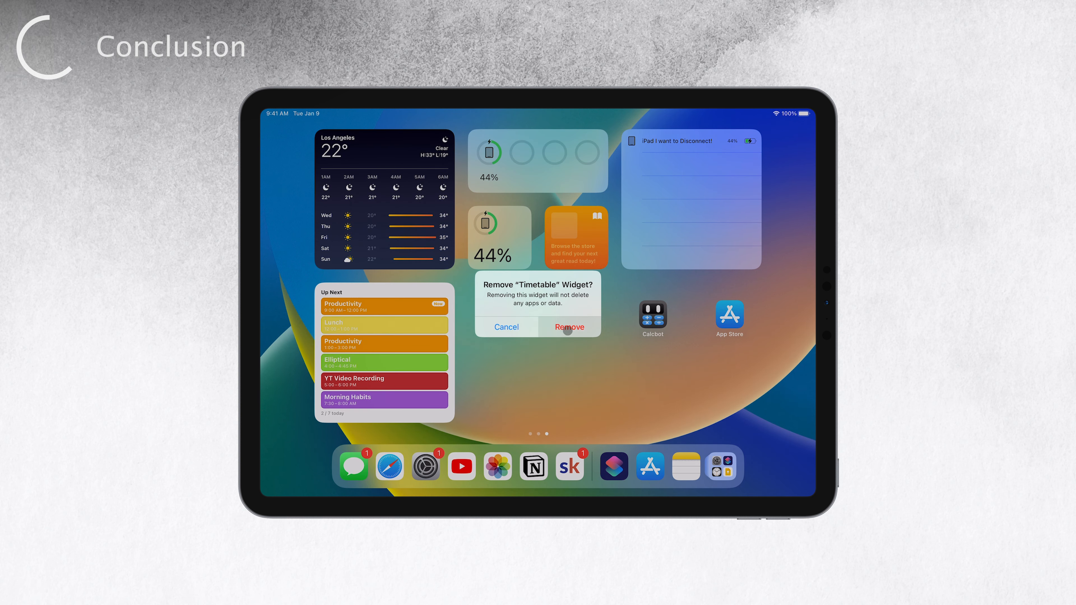
{"action": "left_click", "coordinate": [568, 327]}
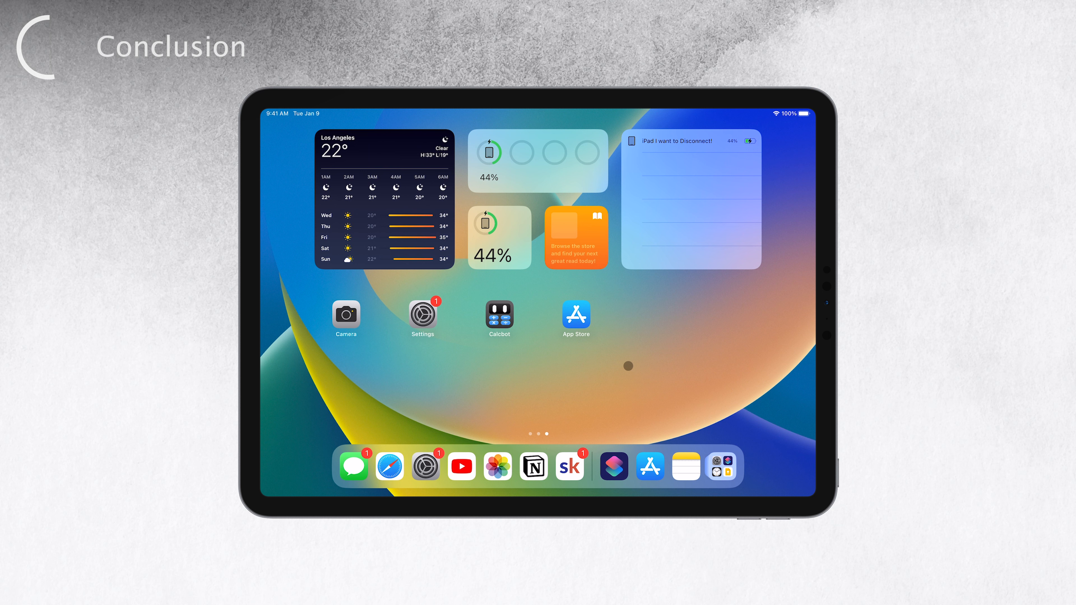